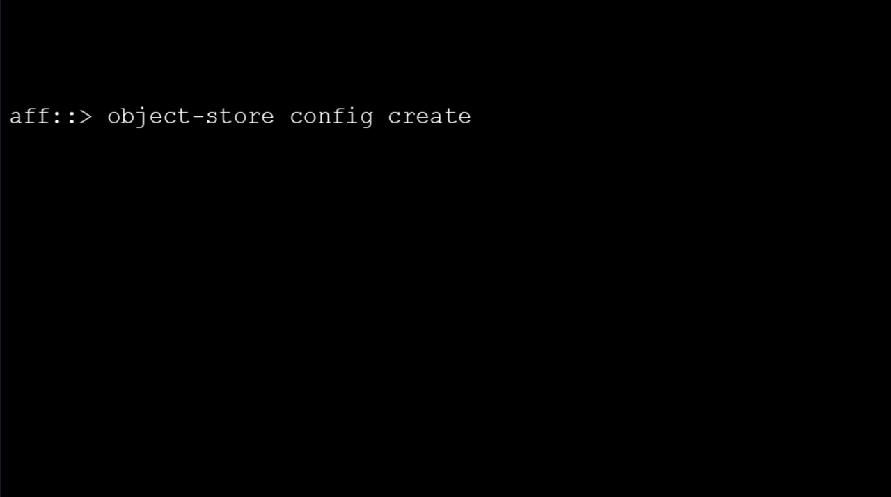
type("set -privilege advanced")
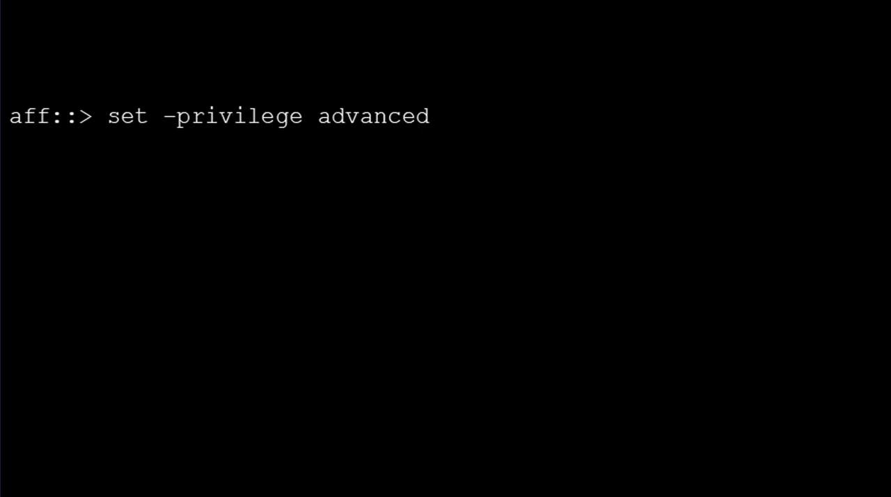
type("storage aggregate object-store profiler start -object-store-name AWS_S3 -node aff-02")
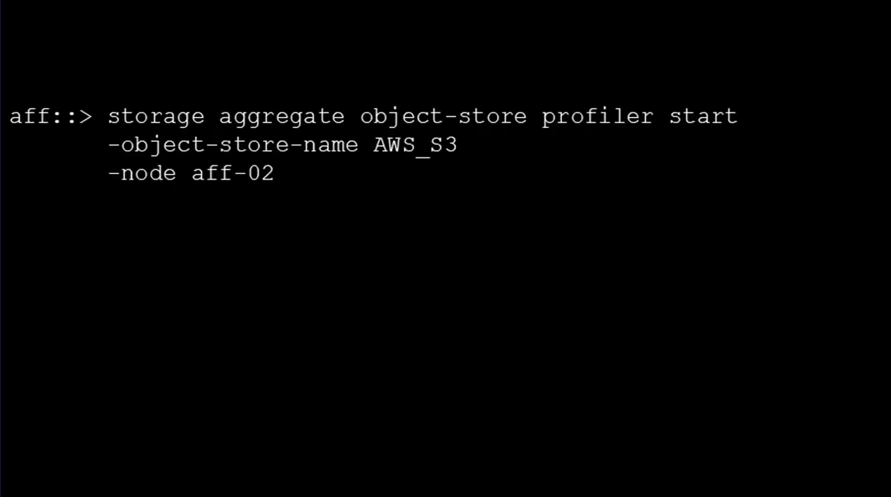